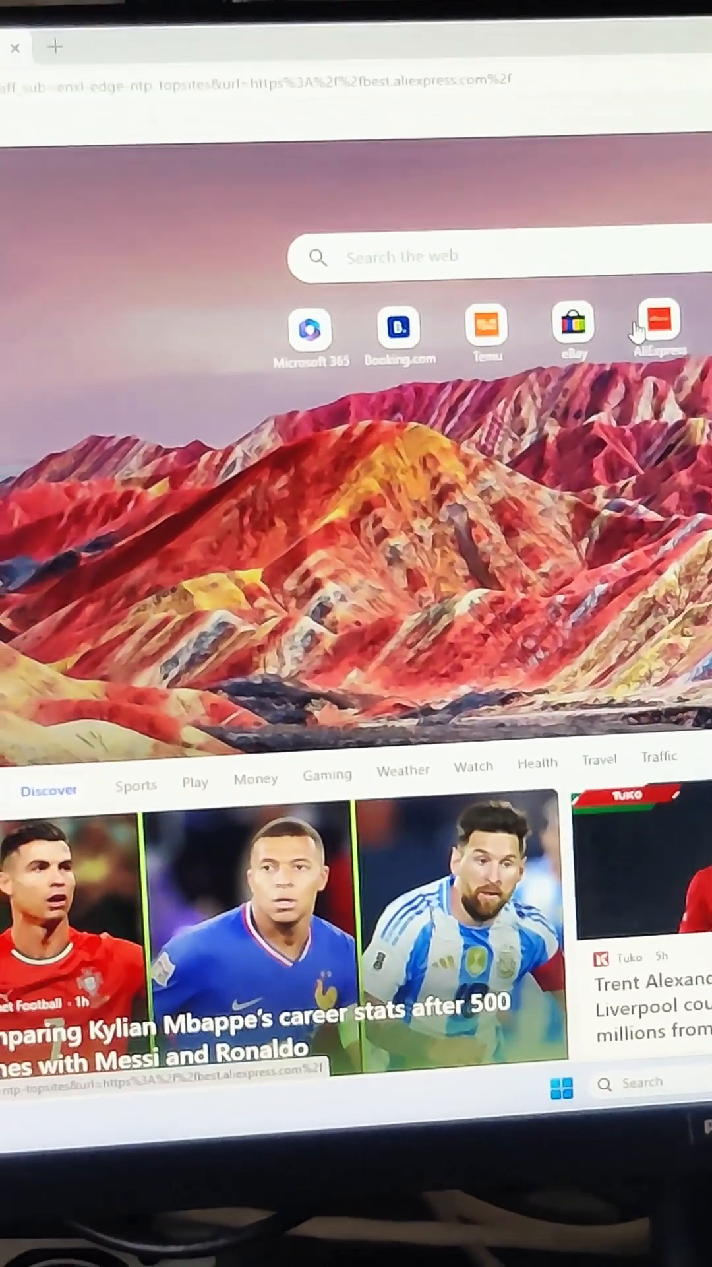
# Launch the AliExpress homepage from its quick link tile on Edge's new tab page.
pyautogui.click(655, 331)
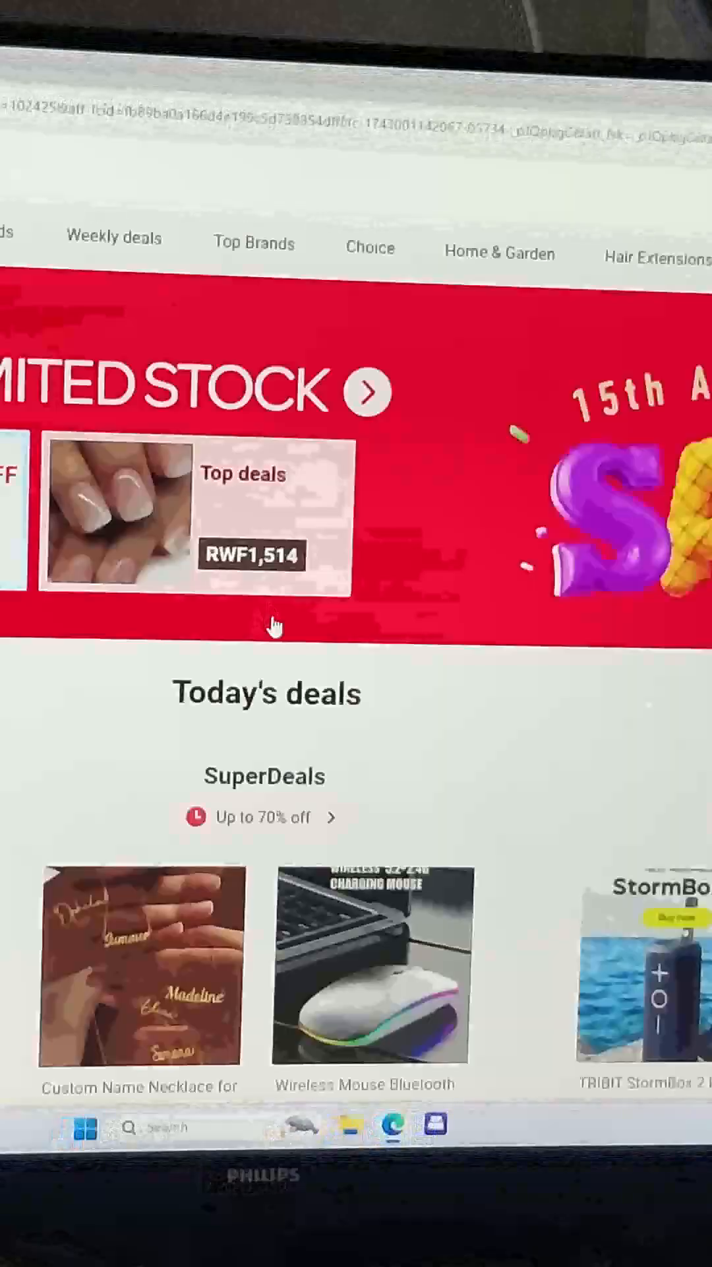